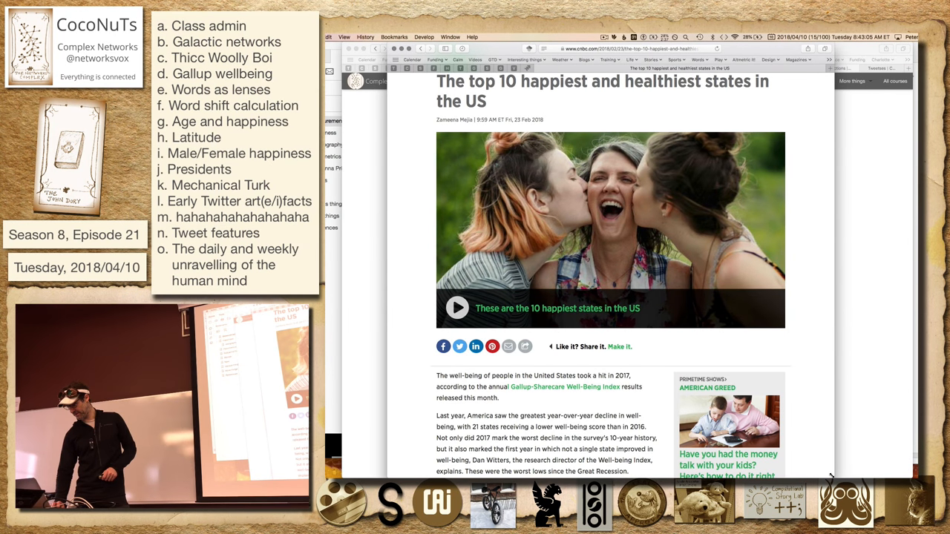
Scroll the CNBC article and open the Gallup-Sharecare Well-Being Index announcement link
scroll("down", 3)
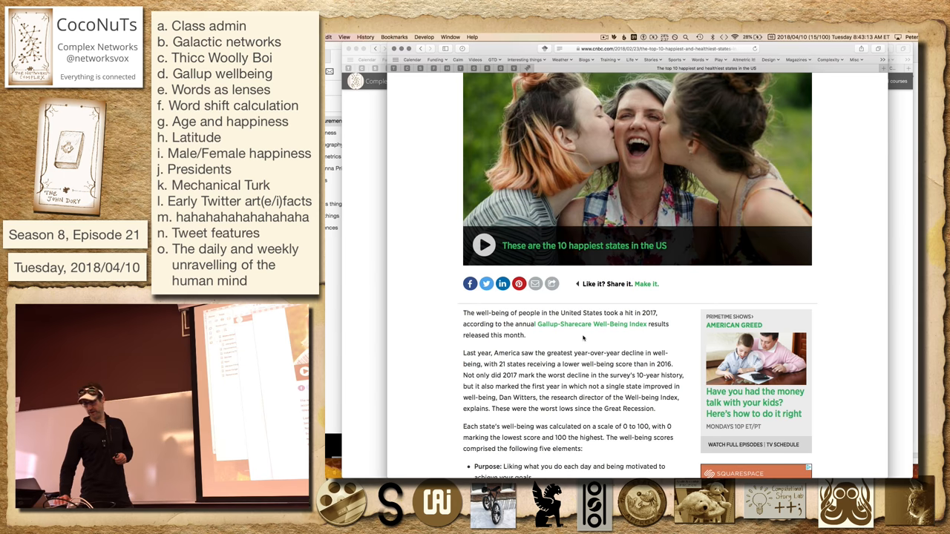
scroll("down", 3)
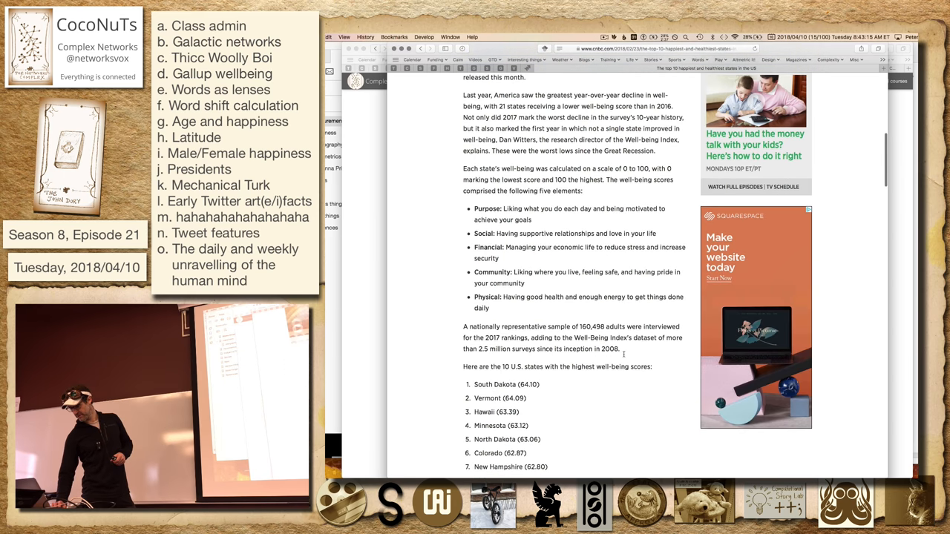
scroll("up", 3)
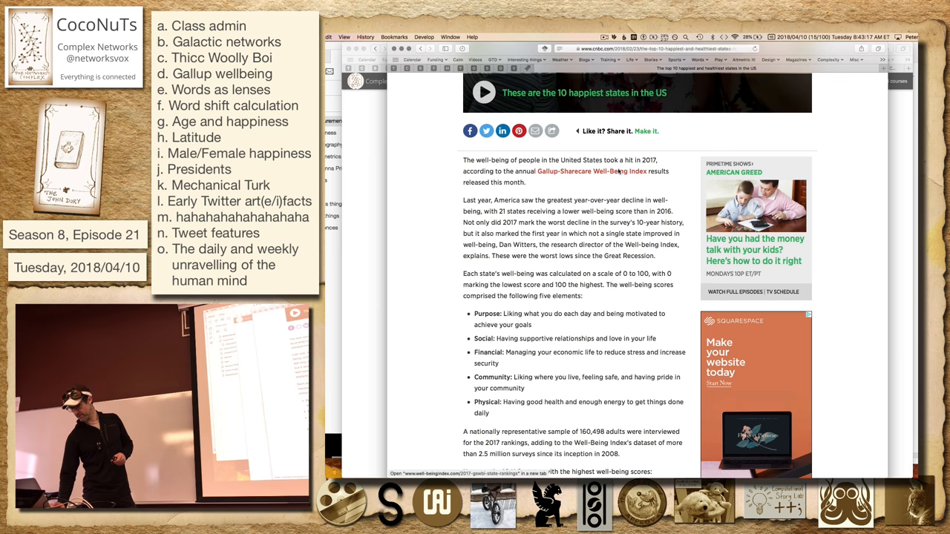
left_click(591, 171)
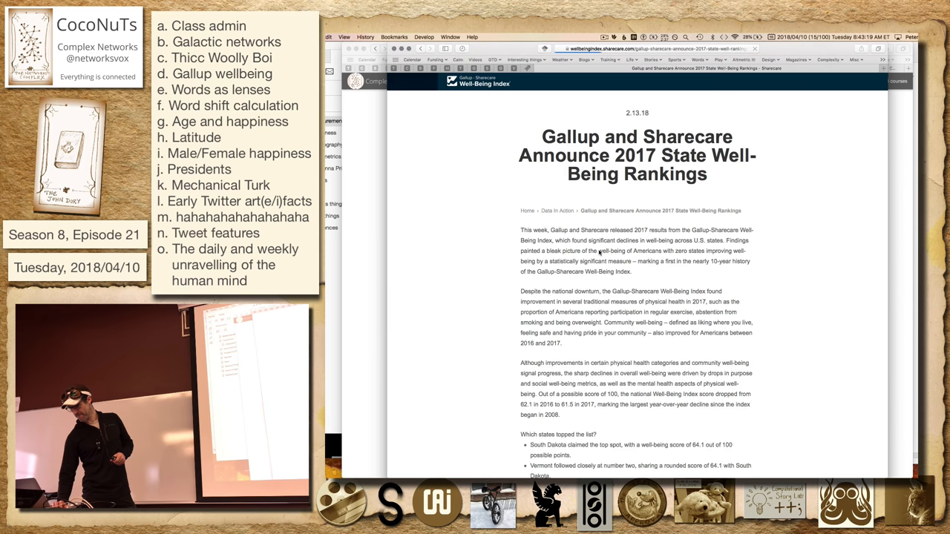
Read through the 2017 state rankings announcement, then return to the CNBC article
scroll("down", 3)
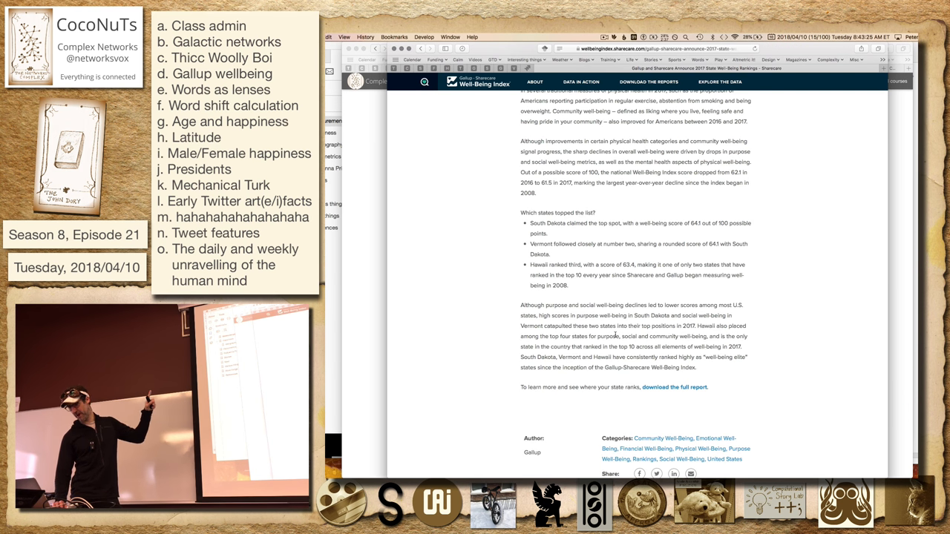
scroll("down", 3)
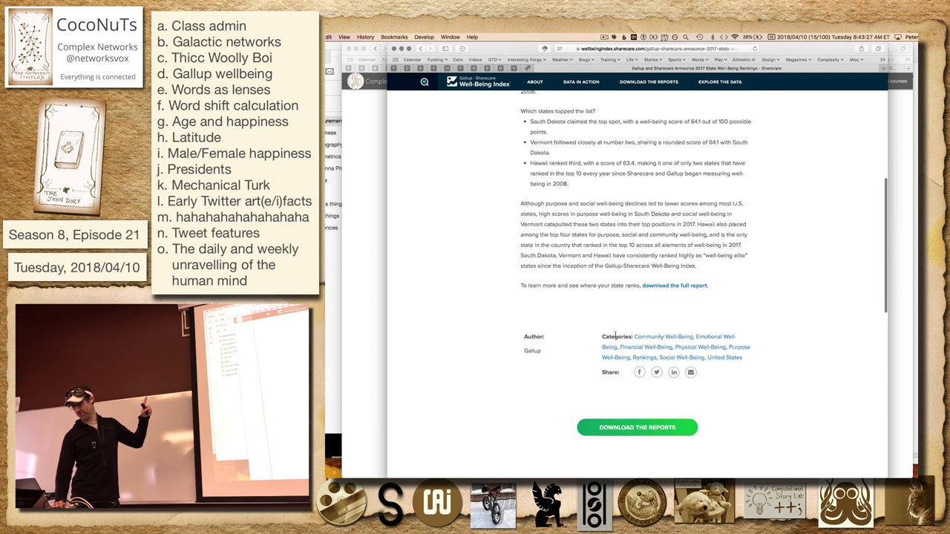
scroll("down", 3)
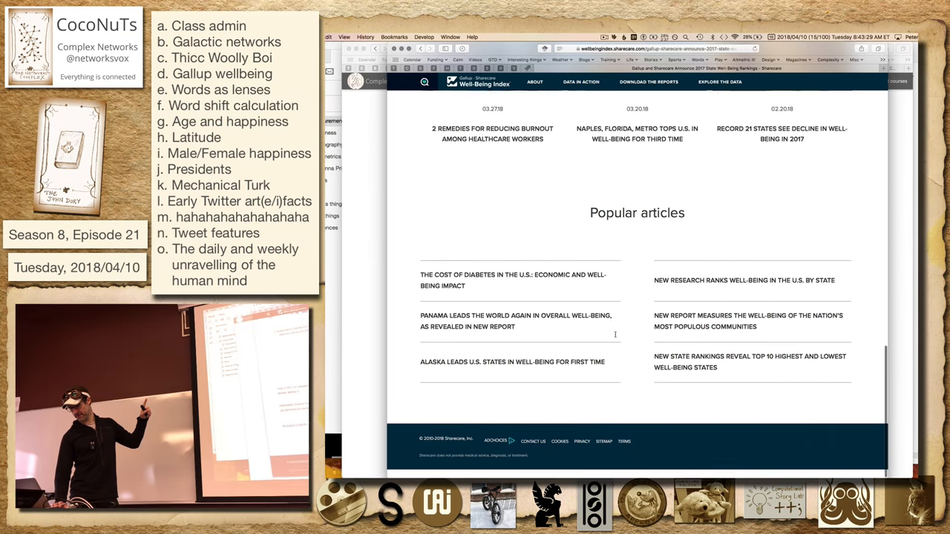
scroll("up", 3)
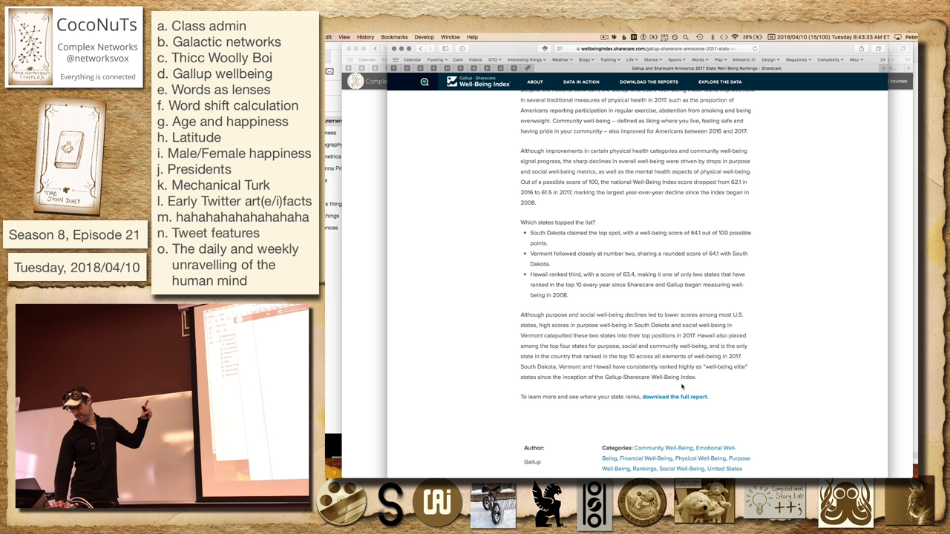
left_click(674, 396)
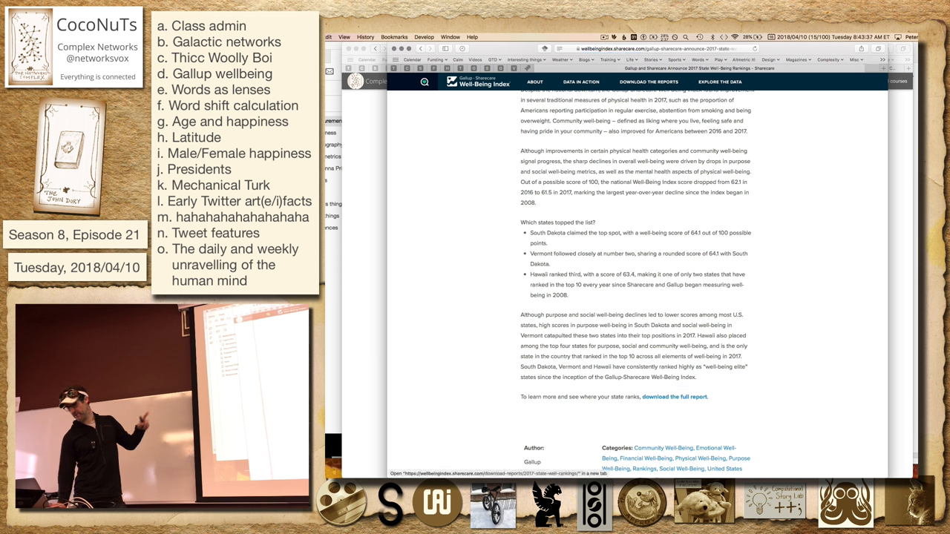
scroll("up", 3)
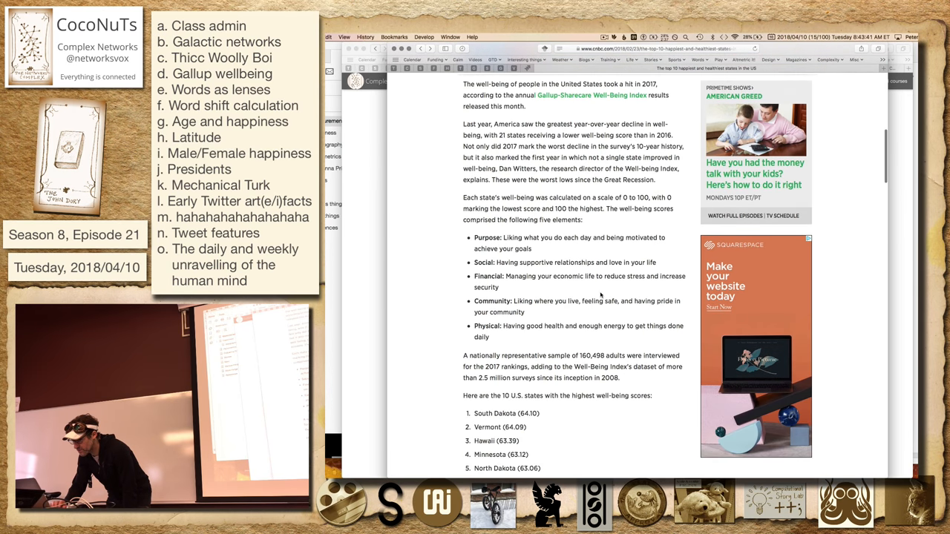
Scroll the CNBC article down to the Gallup-Sharecare chart of every state's 2017 well-being score
scroll("down", 3)
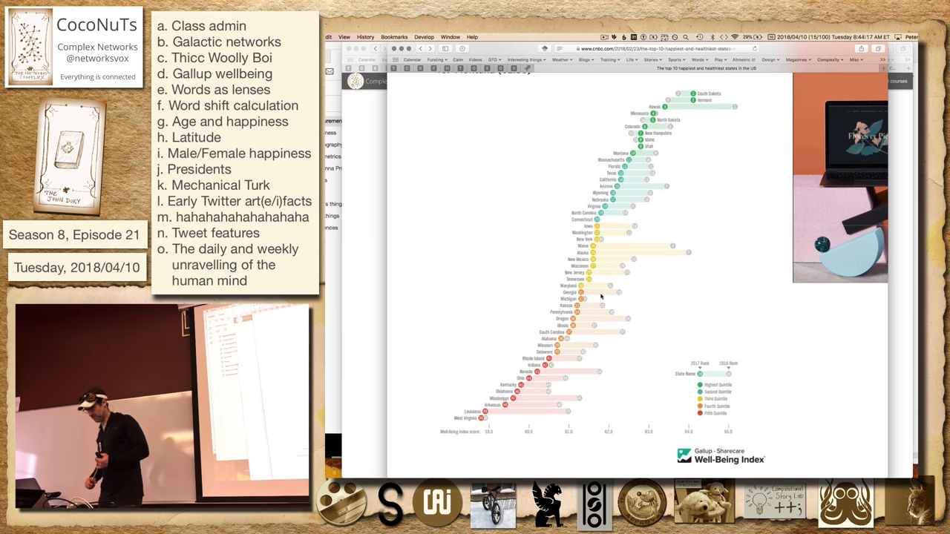
scroll("down", 3)
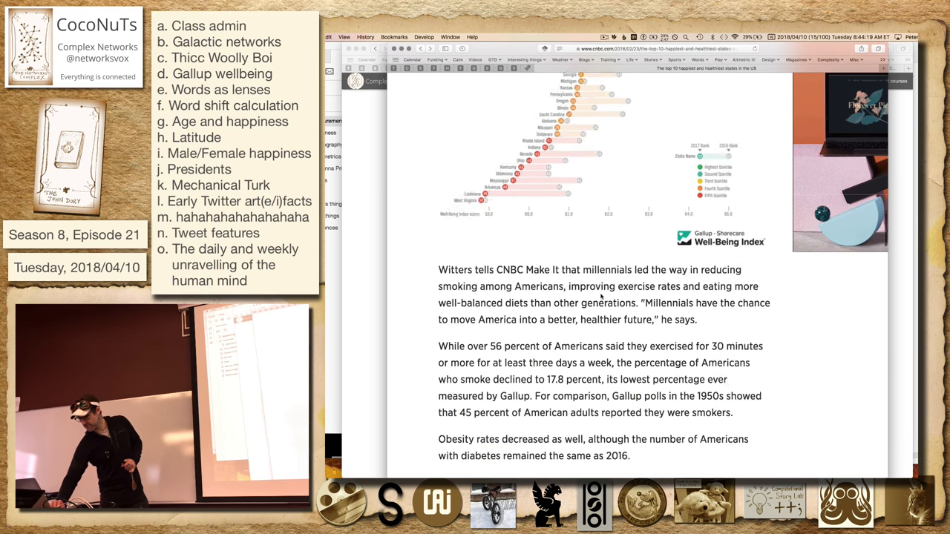
scroll("down", 3)
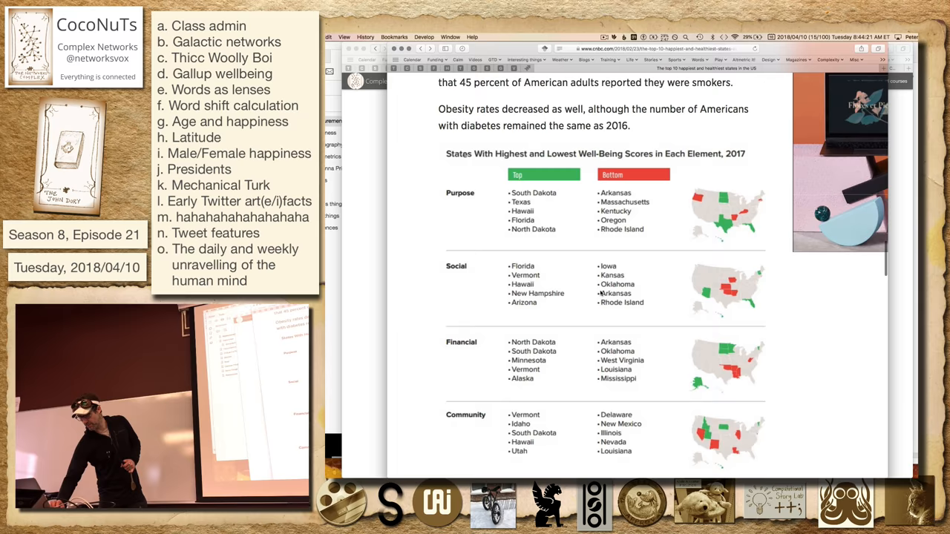
scroll("down", 3)
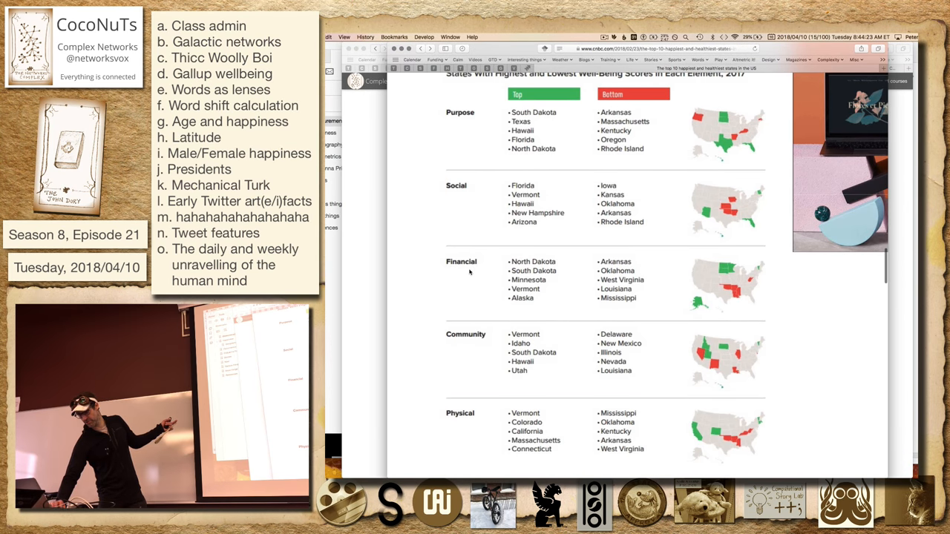
mouse_move(414, 282)
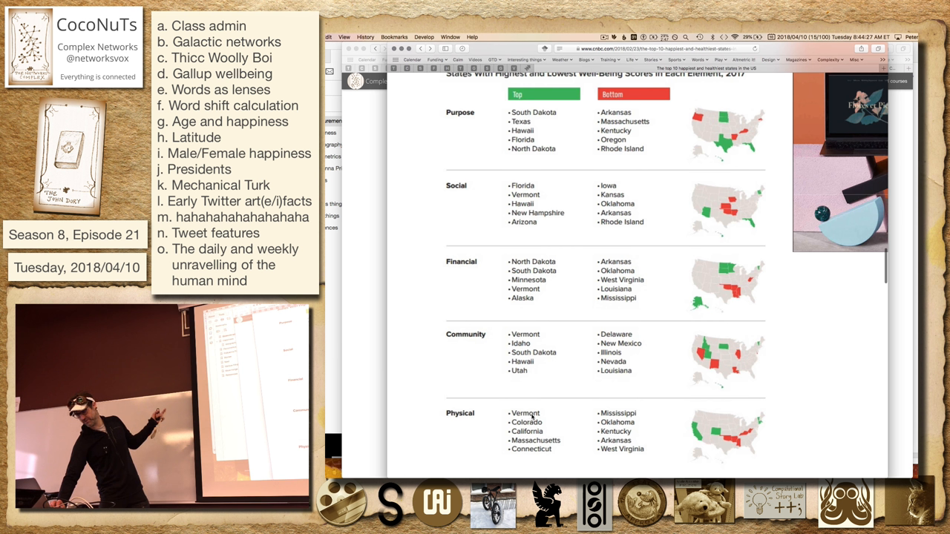
scroll("up", 3)
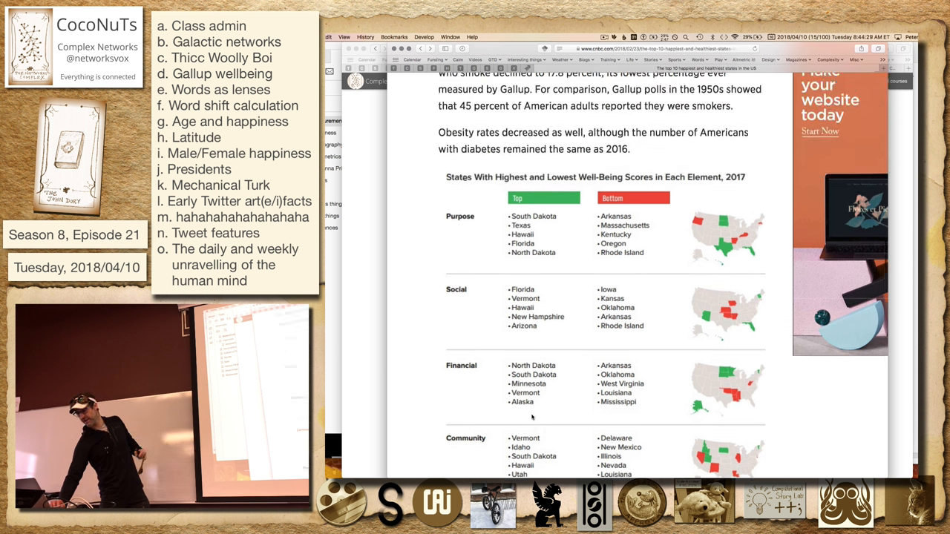
scroll("down", 3)
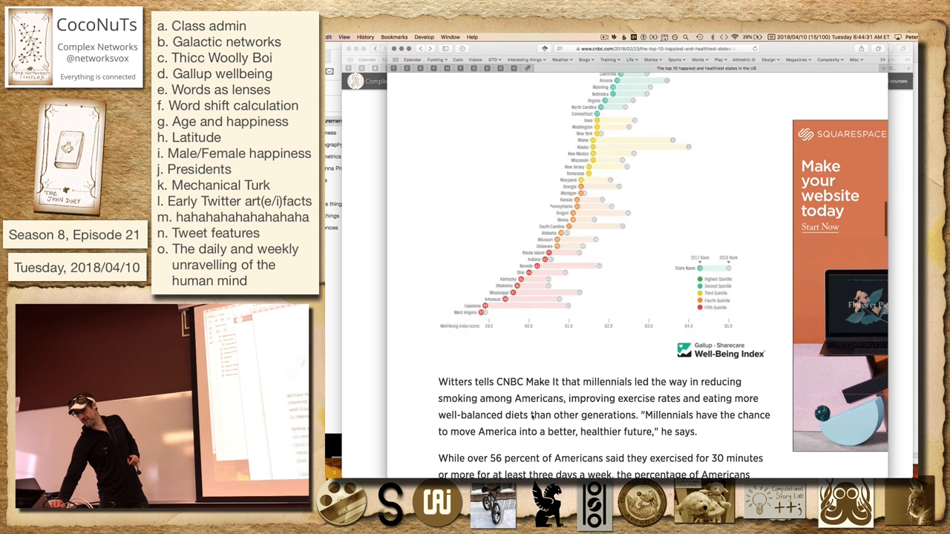
scroll("up", 3)
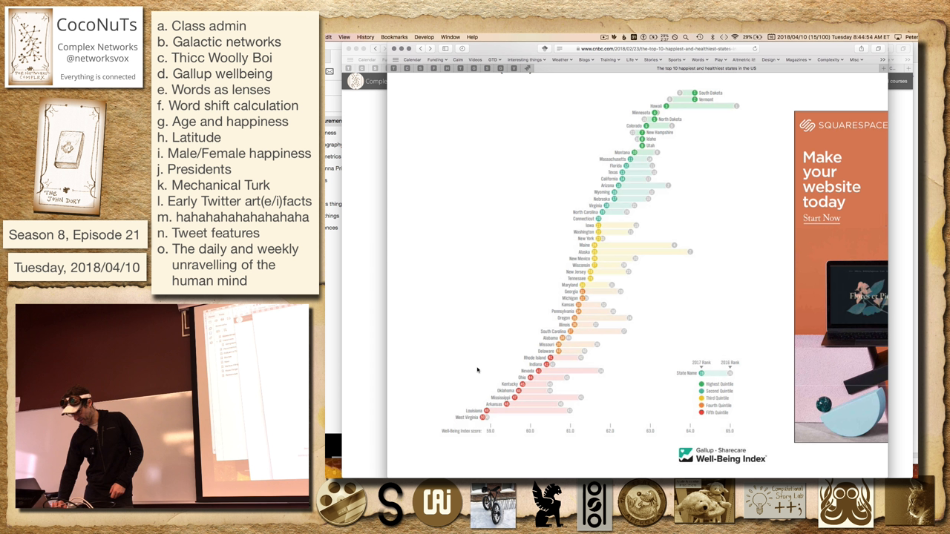
mouse_move(554, 407)
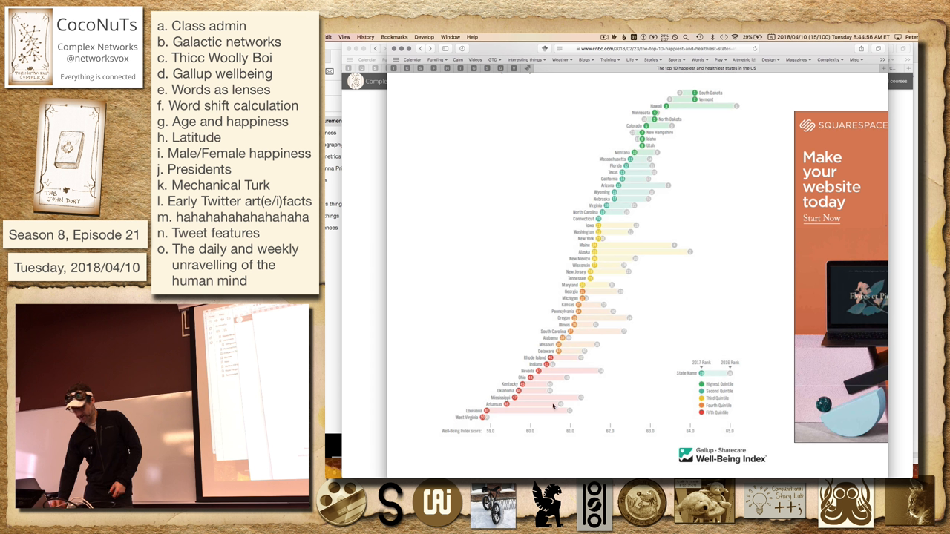